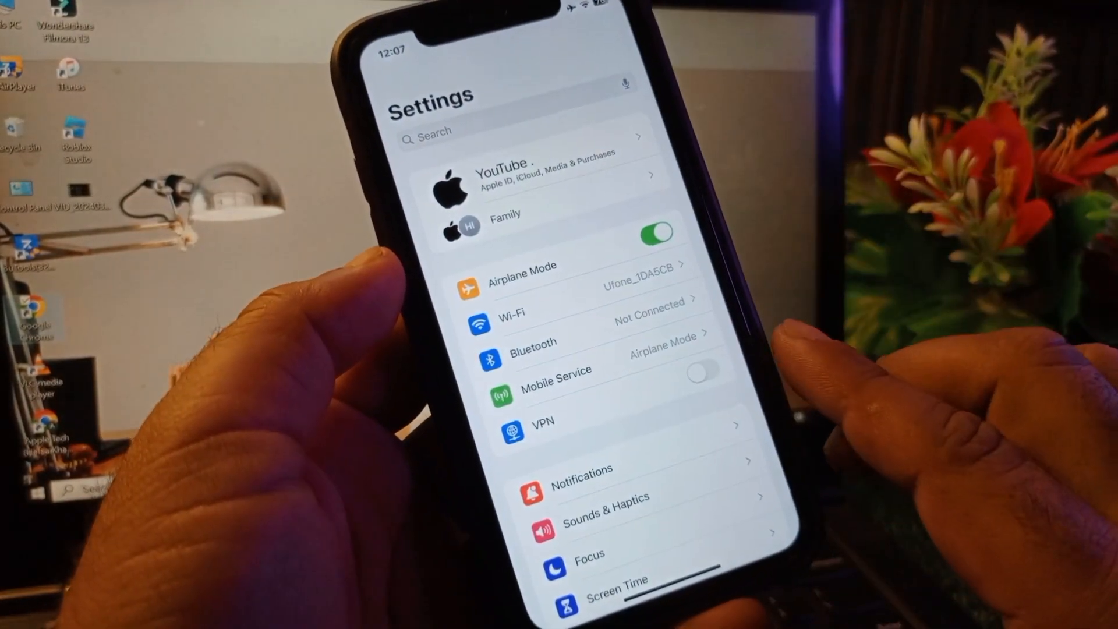
Step: Scroll through Settings and briefly visit the Screen Time page
scroll("down", 3)
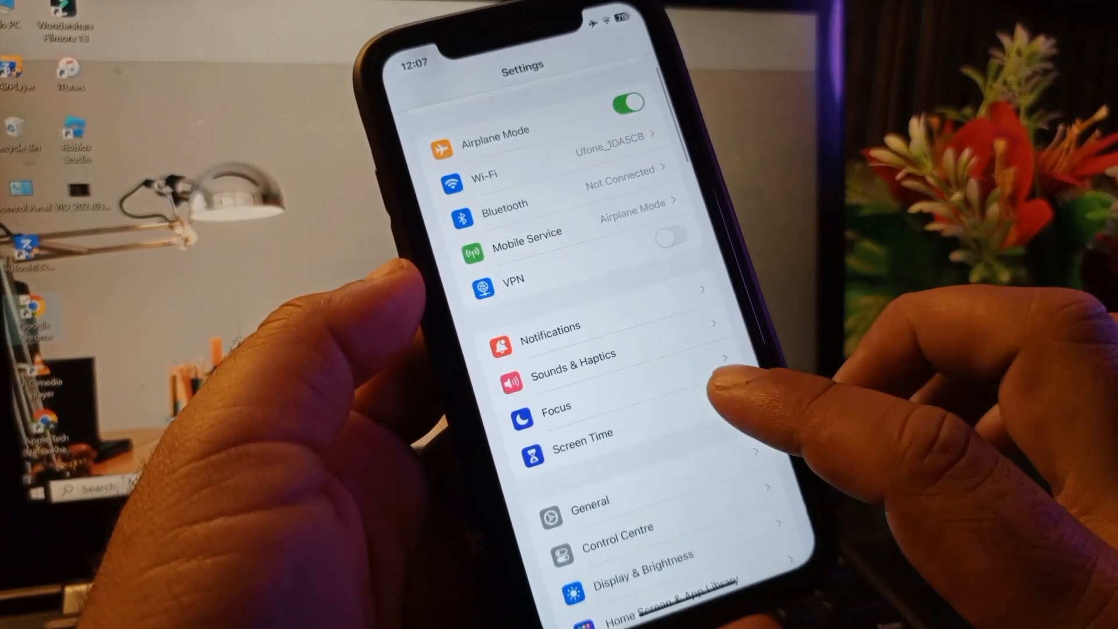
left_click(583, 443)
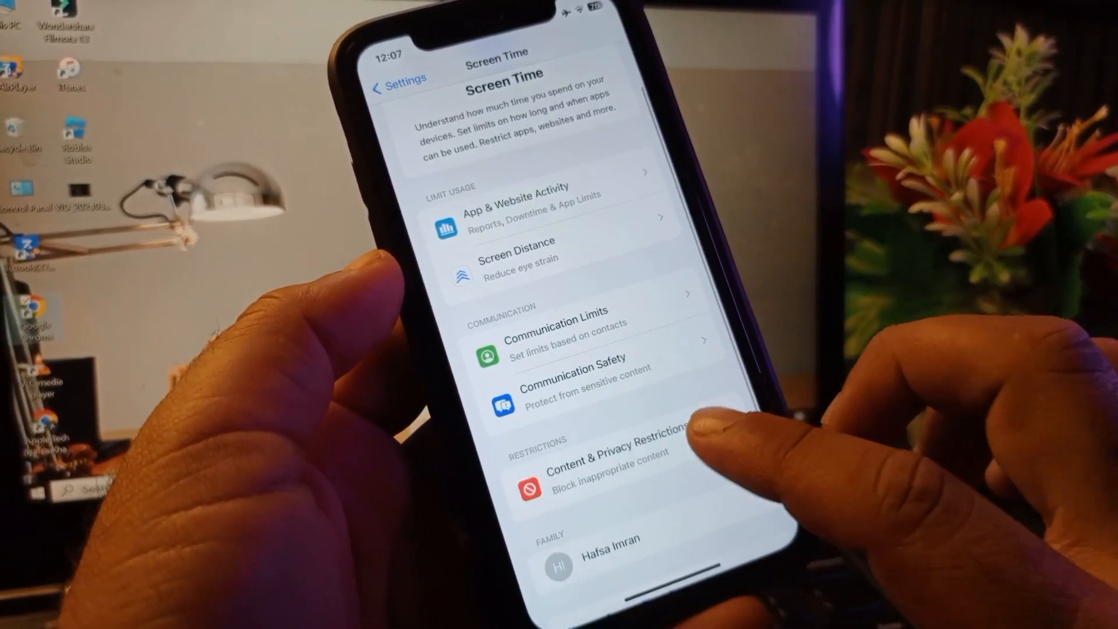
left_click(607, 460)
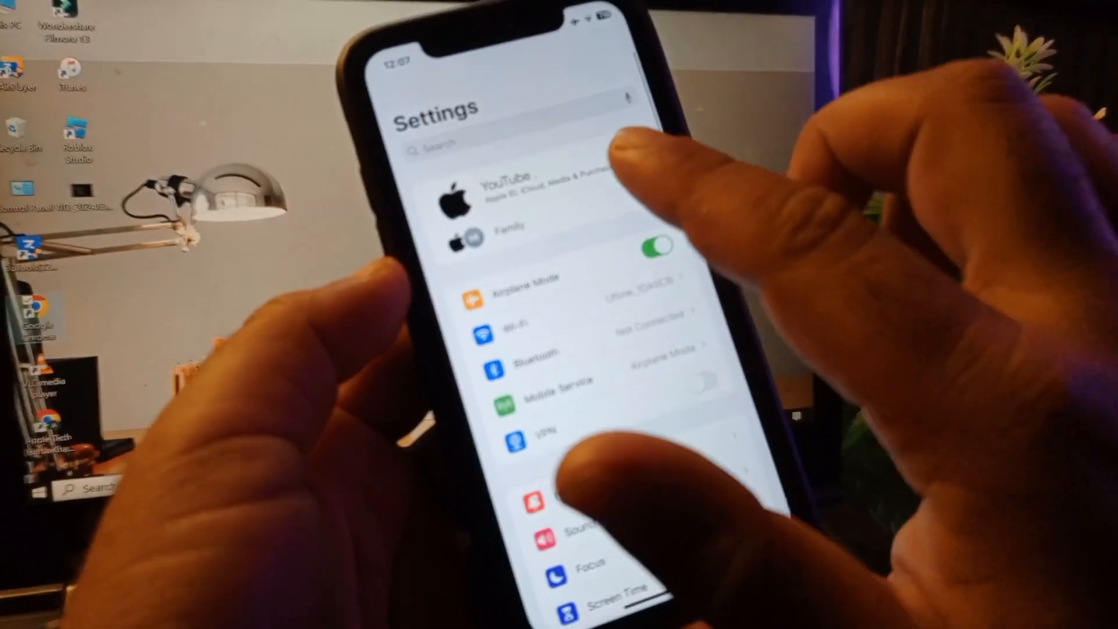
Step: Go to the Apple ID account settings and its Country/Region page
left_click(528, 196)
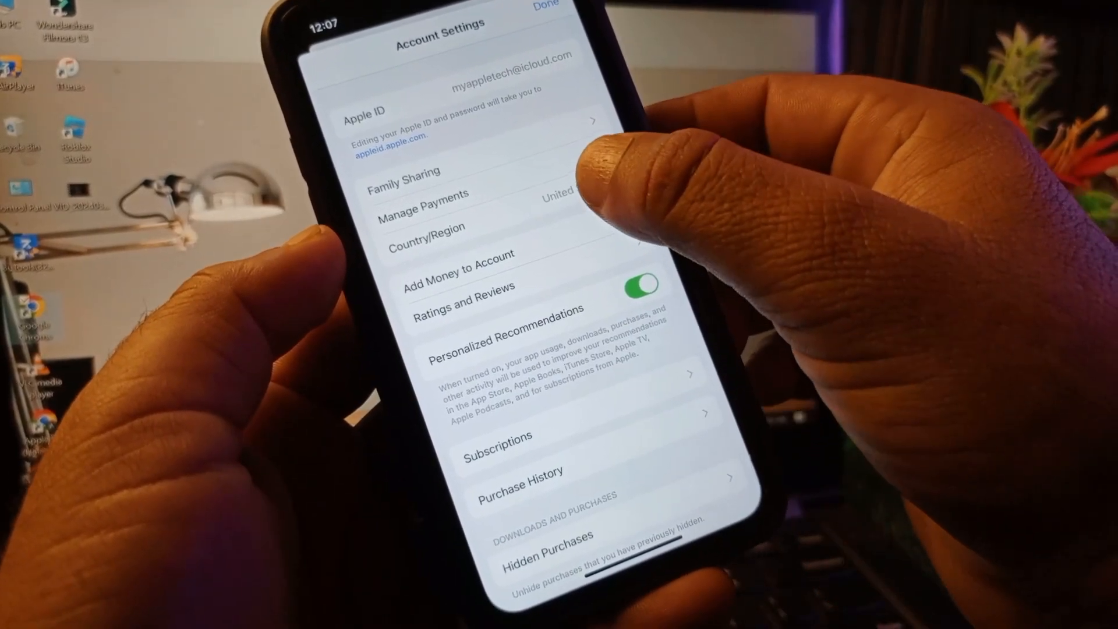
left_click(427, 227)
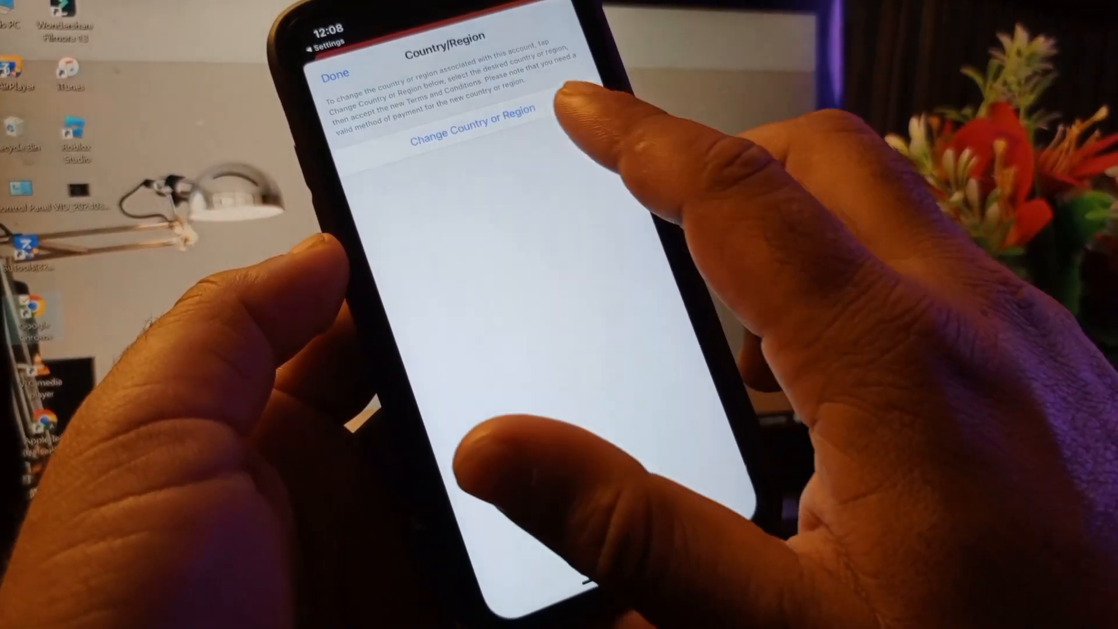
Step: Choose United States from the country list, bringing up the Apple Media Services terms
left_click(470, 137)
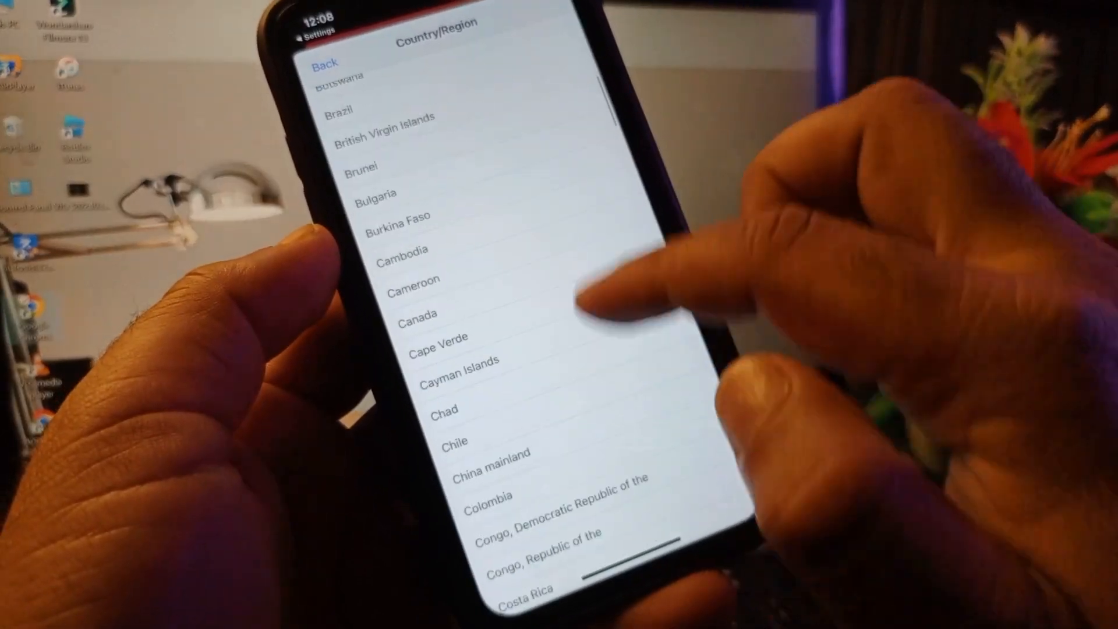
scroll("down", 3)
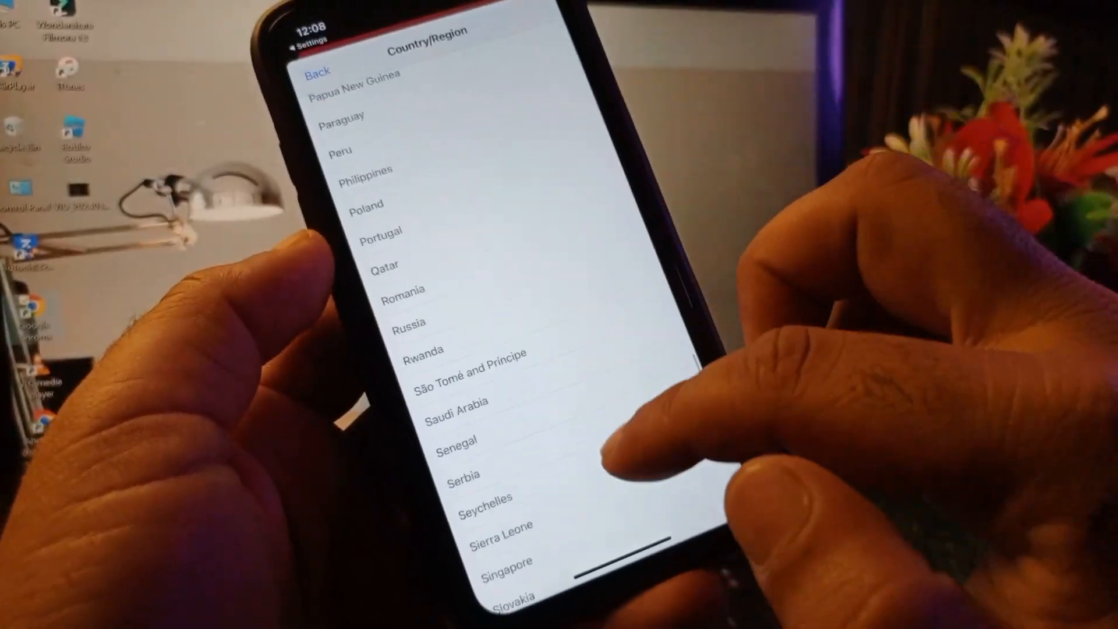
scroll("down", 3)
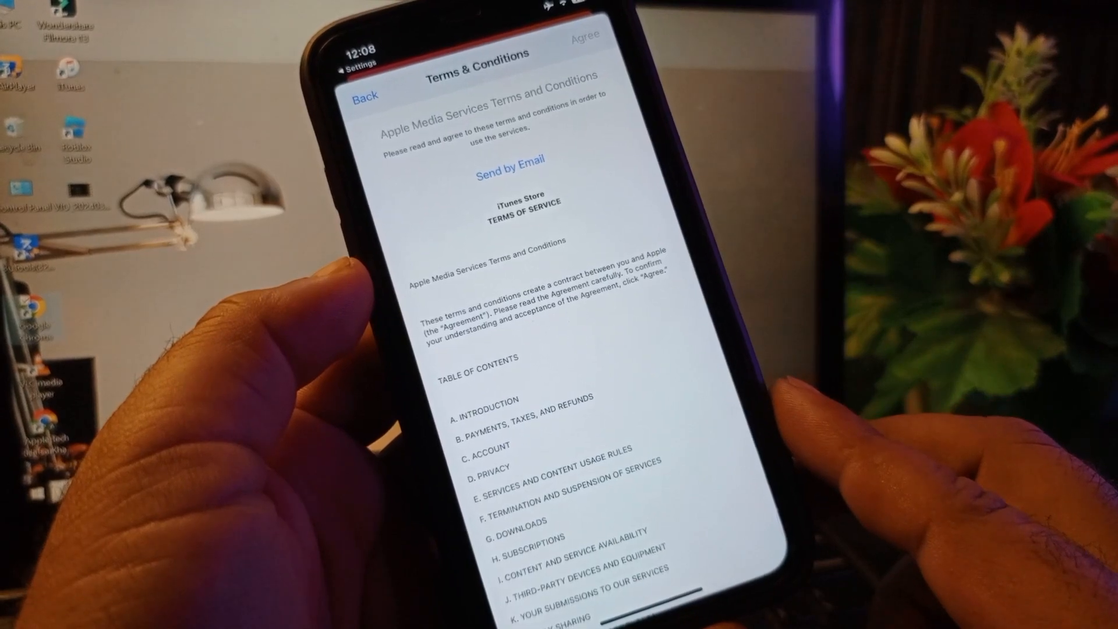
Step: Agree to the terms and set Payment Method to None on the US billing form
left_click(583, 34)
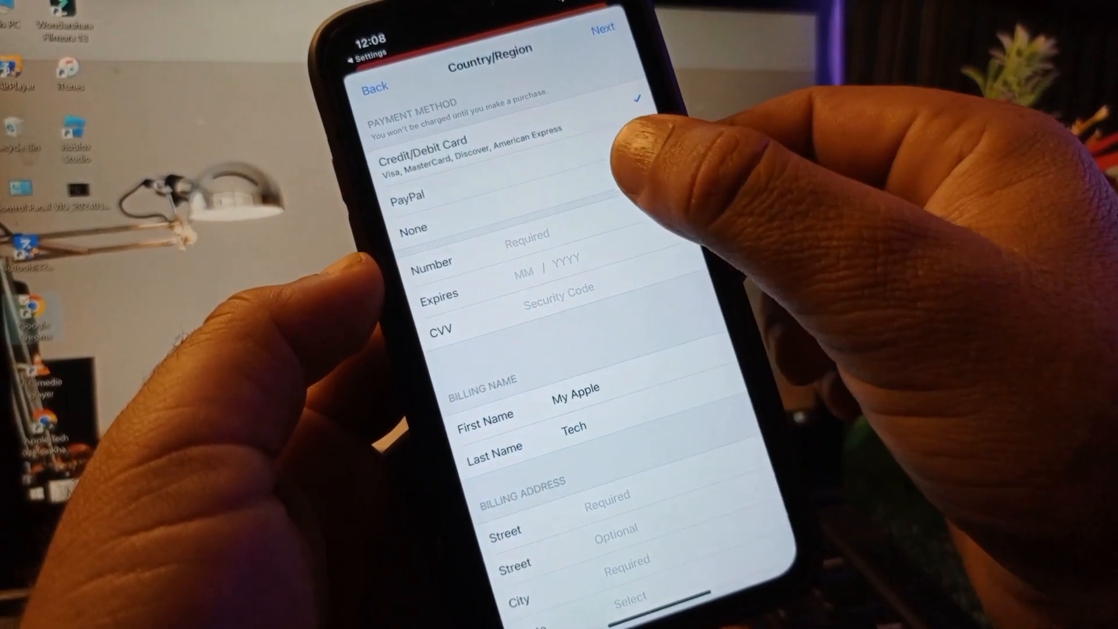
scroll("down", 3)
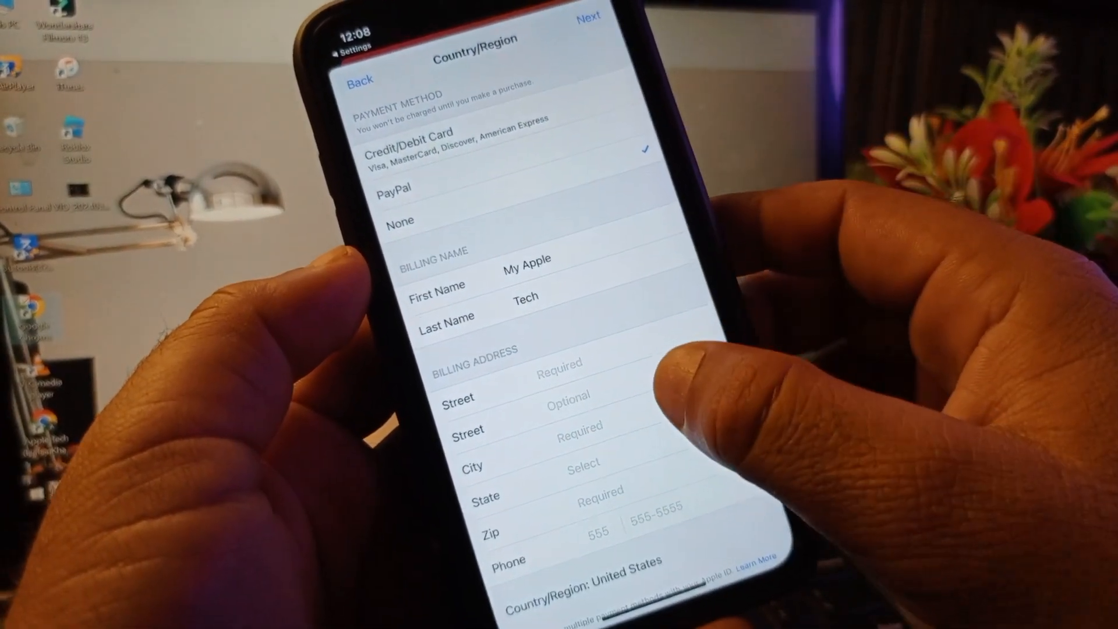